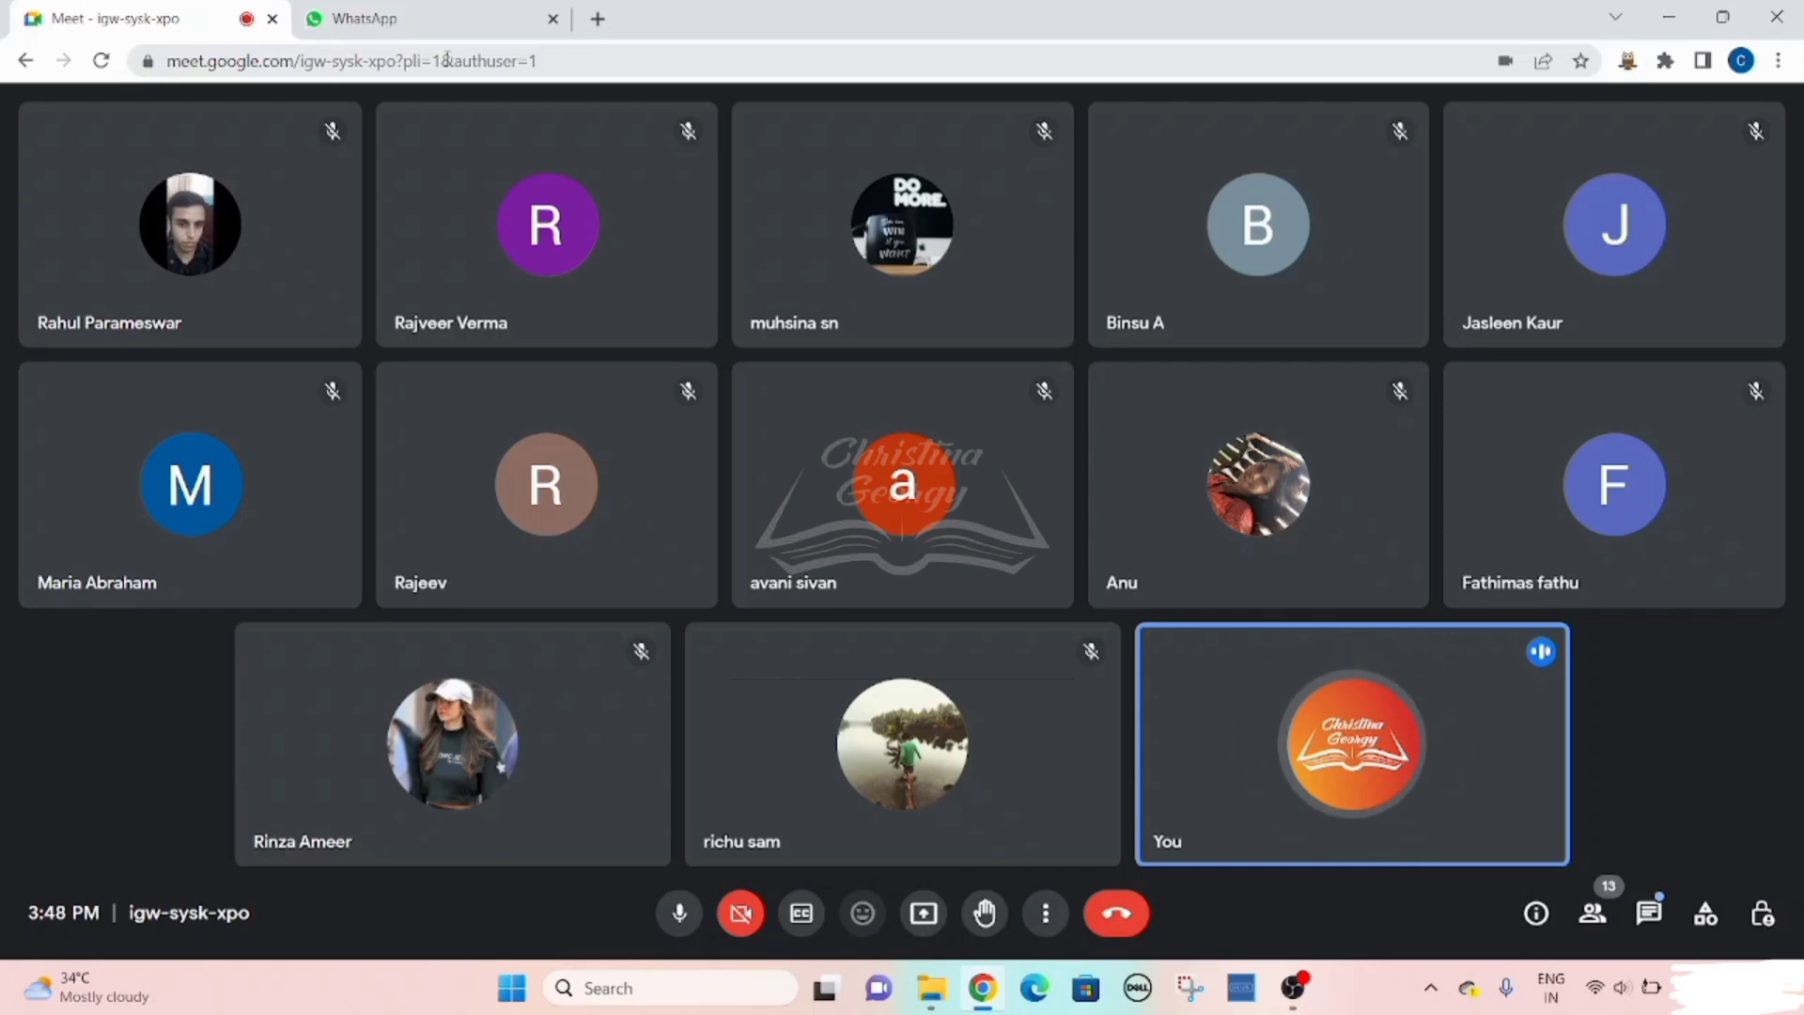
mouse_move(1539, 652)
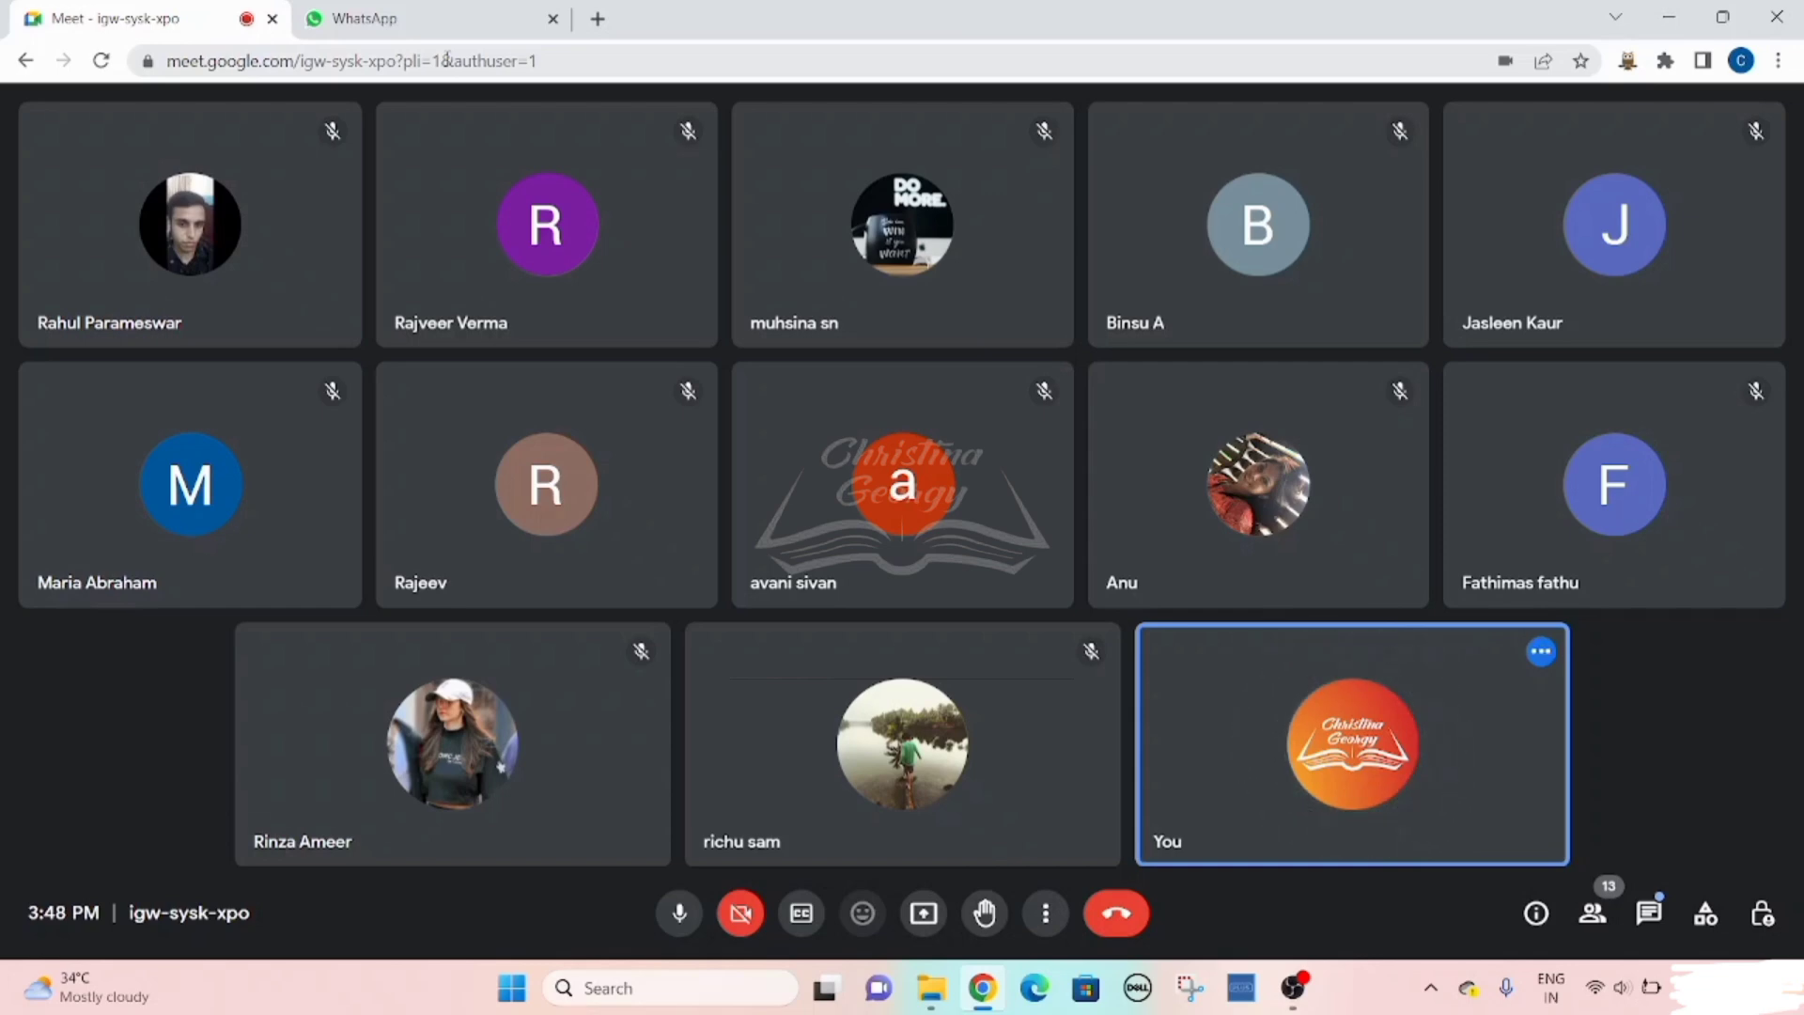